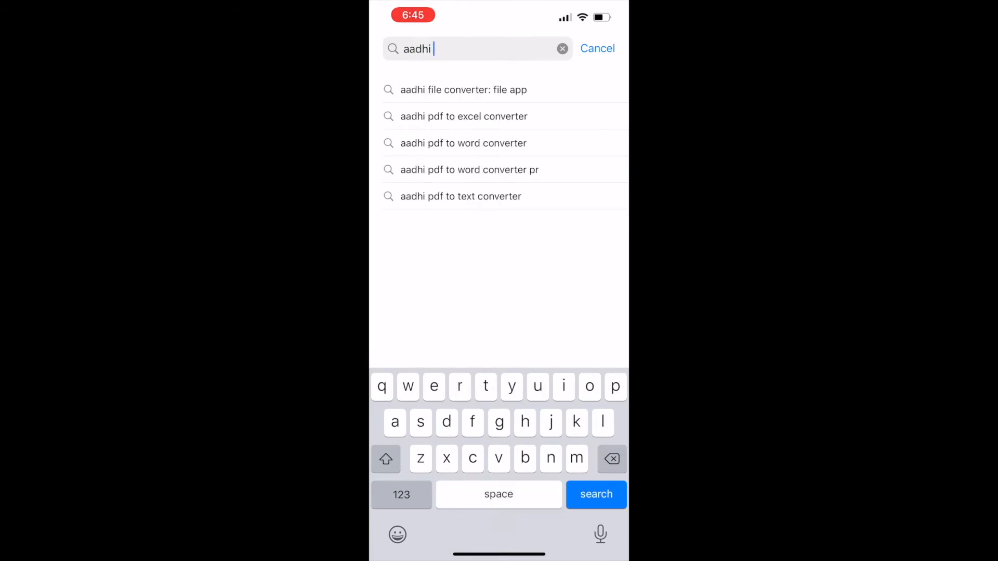
# Search the App Store for "aadhi file converter"
pyautogui.write('file co')
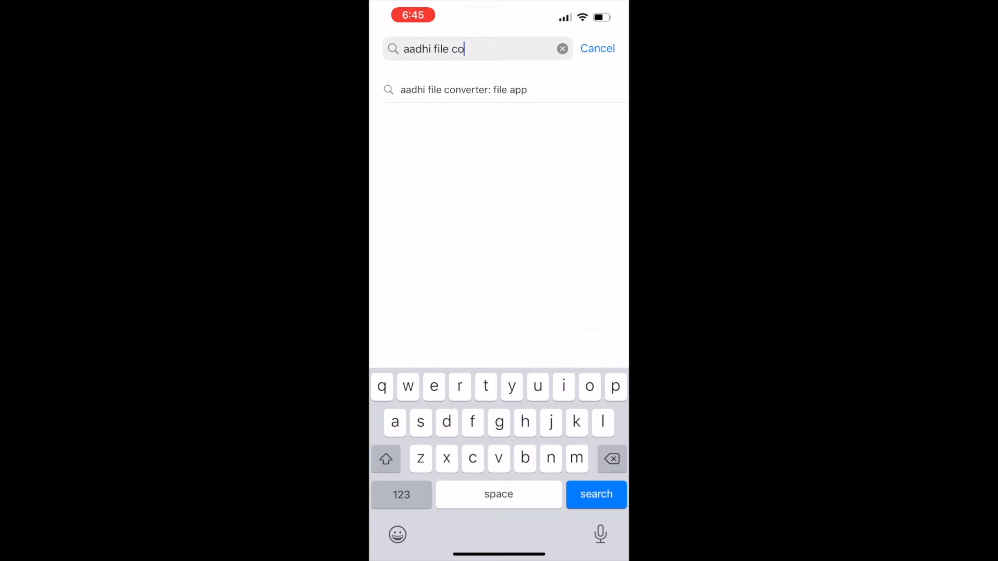
pyautogui.write('nver')
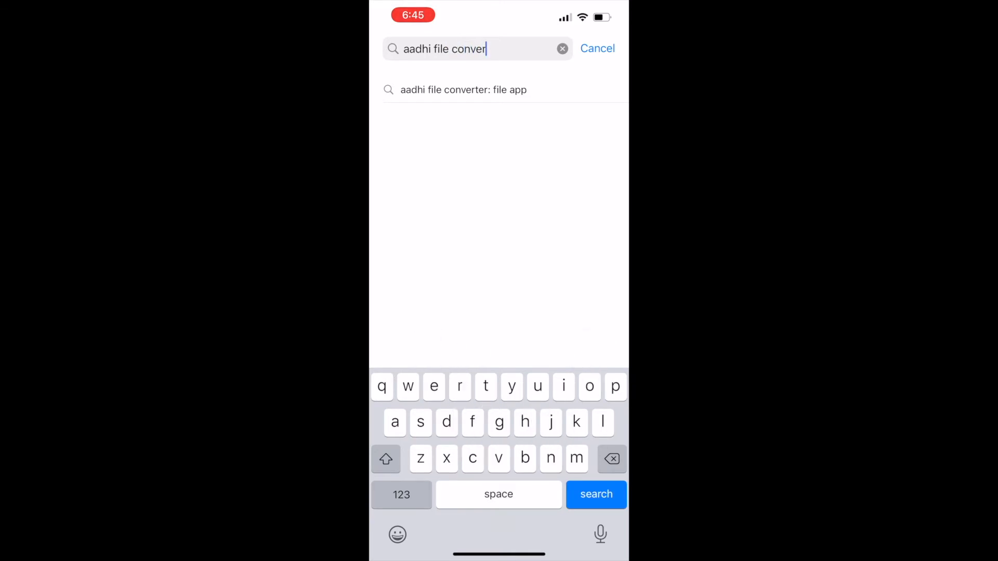
pyautogui.write('ter')
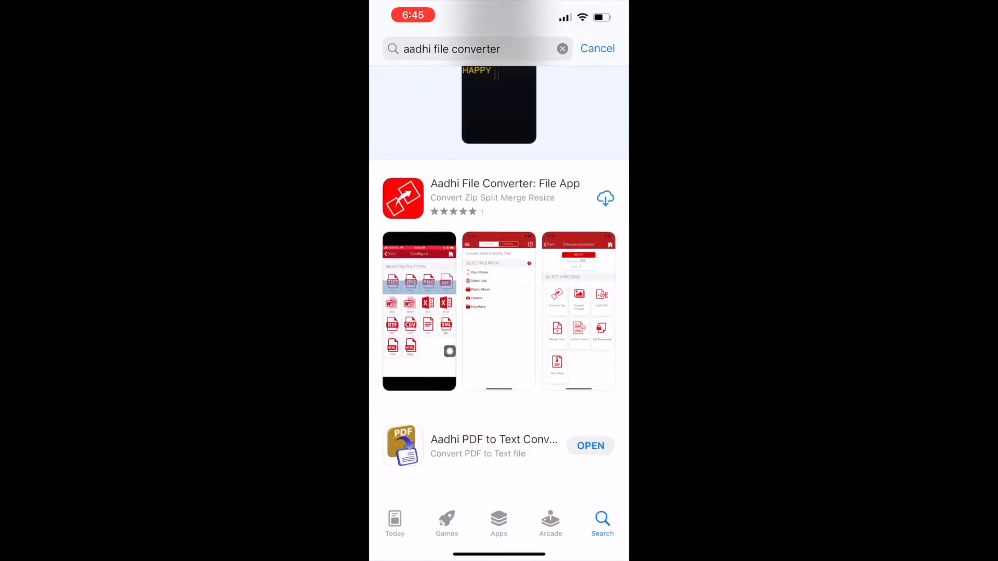
# Open the Aadhi File Converter: File App listing and scroll through its details
pyautogui.click(505, 184)
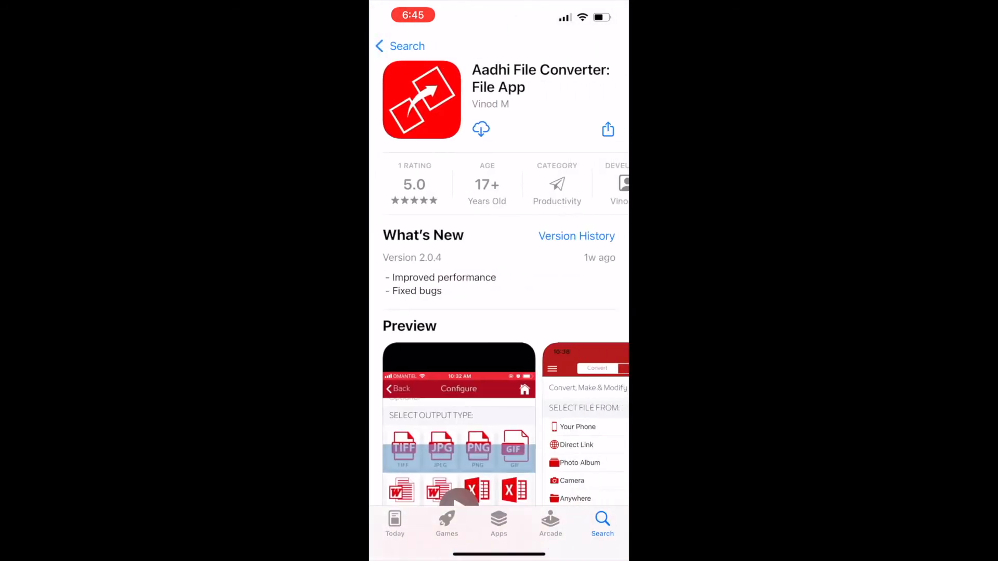
pyautogui.scroll(-3)
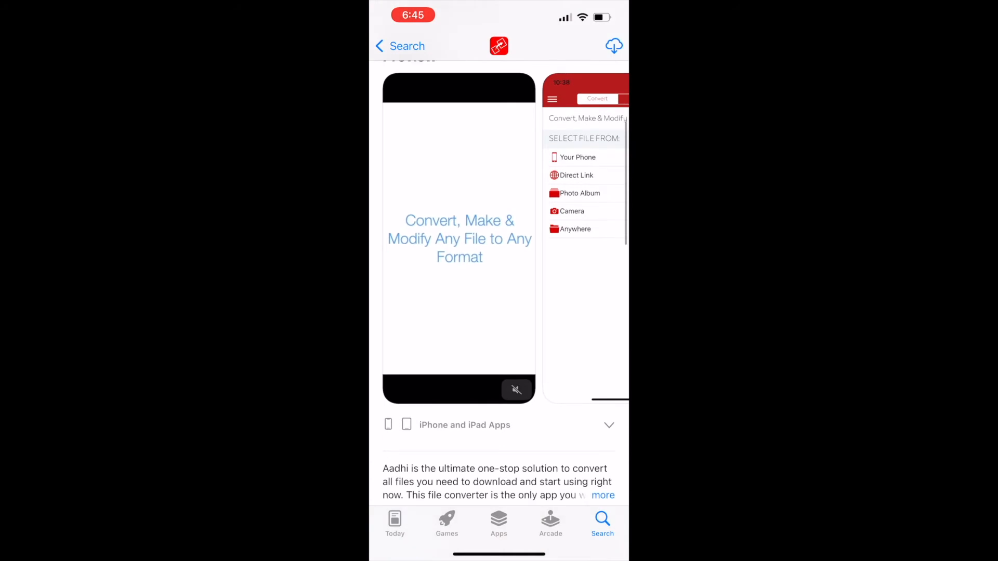
pyautogui.scroll(-3)
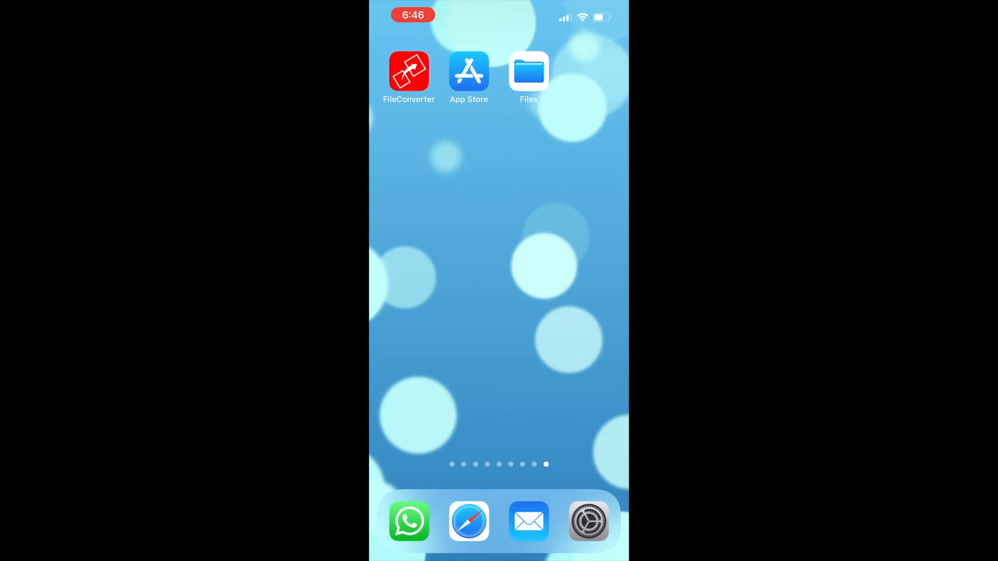
# Share the emailed sample PDF to FileConverter and start Convert File
pyautogui.click(529, 521)
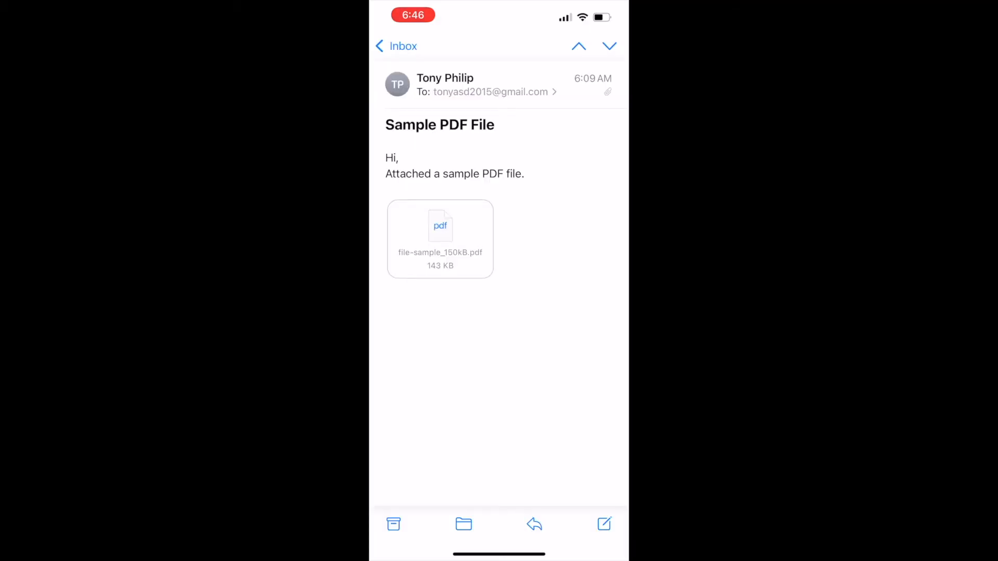
pyautogui.click(440, 238)
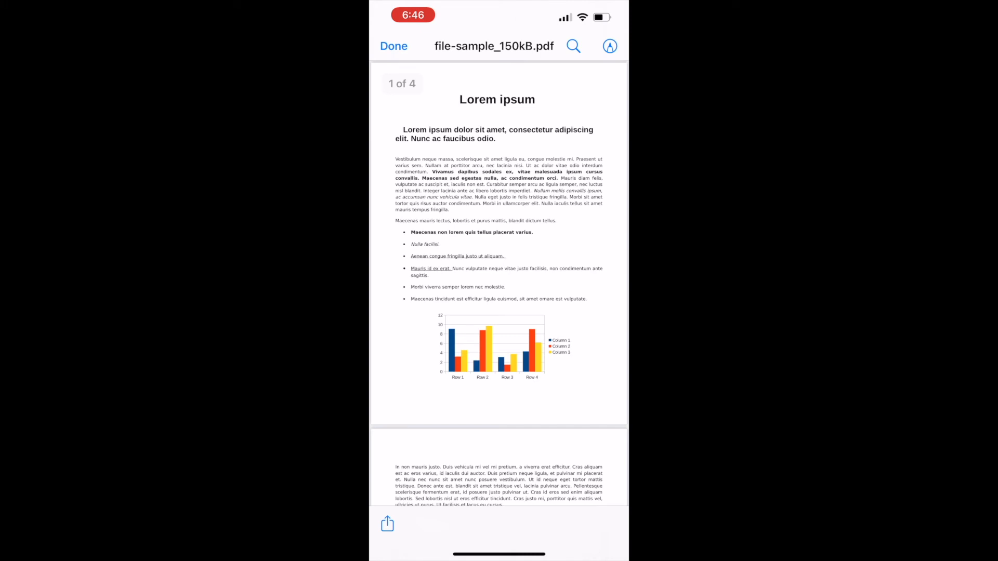
pyautogui.click(387, 524)
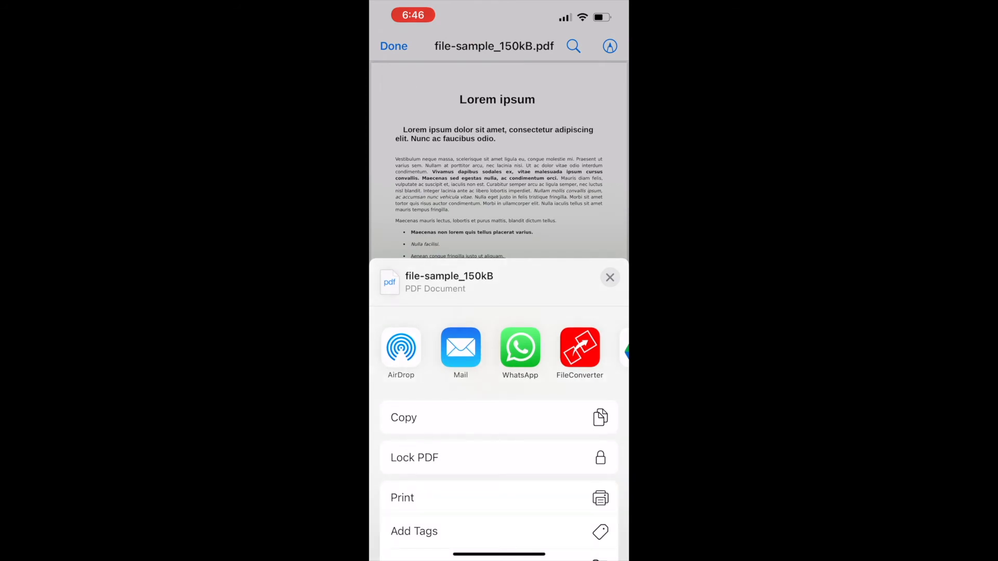
pyautogui.click(579, 347)
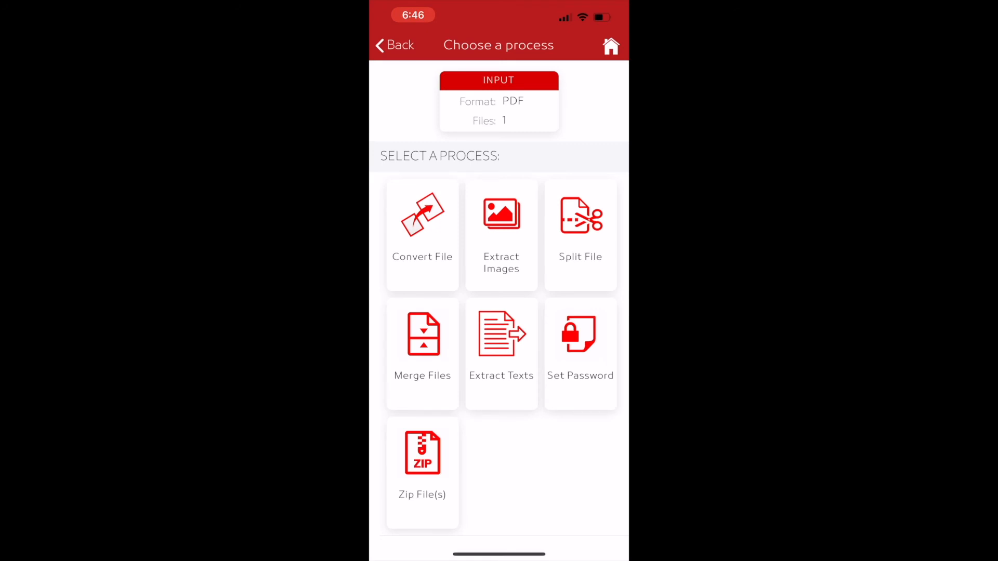
pyautogui.click(422, 229)
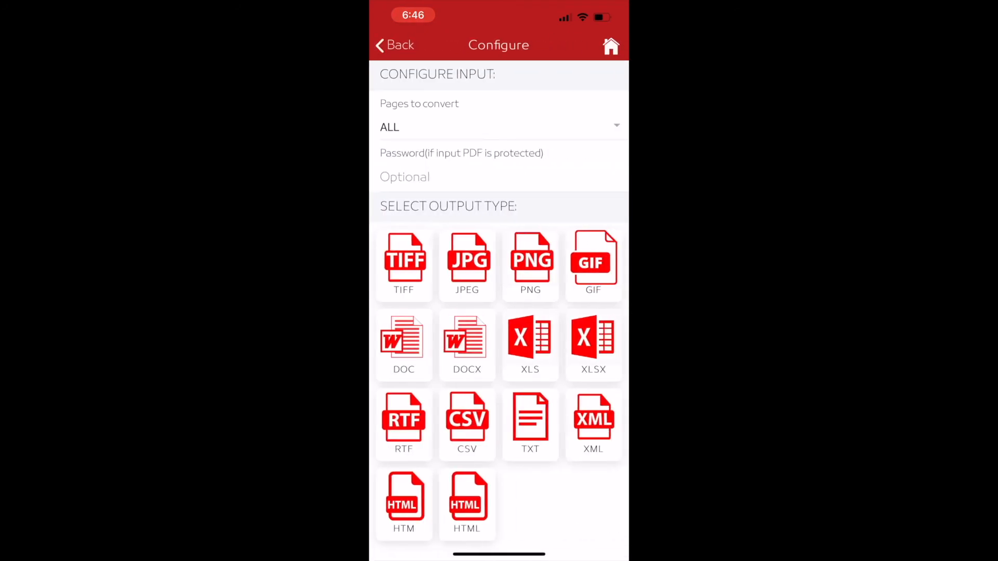
pyautogui.click(498, 126)
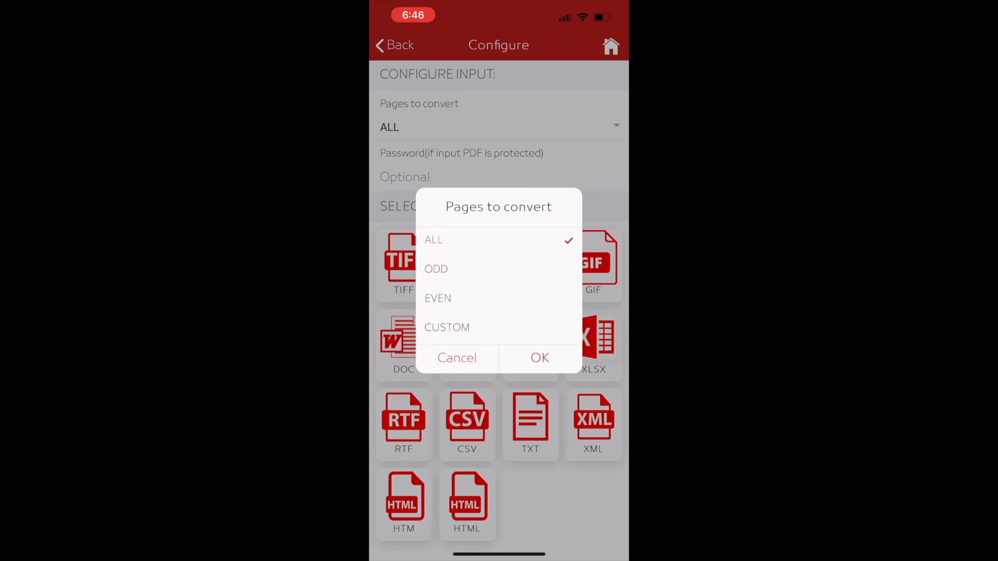
pyautogui.click(438, 298)
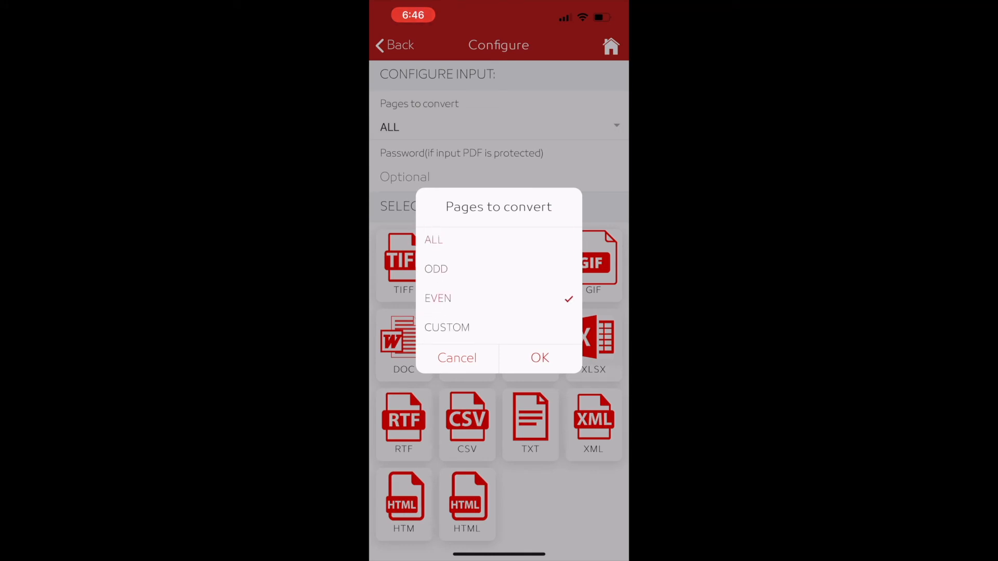
pyautogui.click(434, 239)
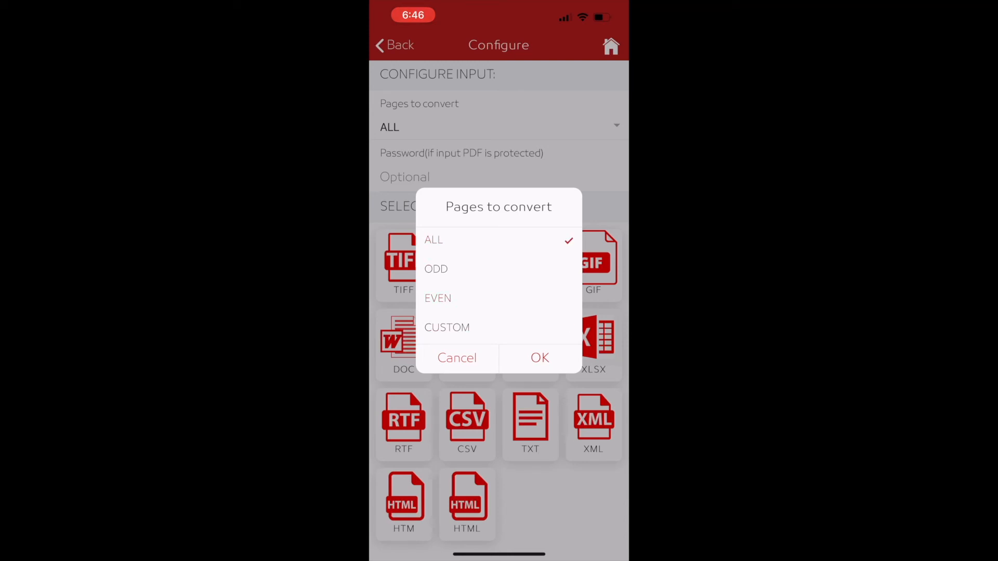
pyautogui.click(539, 357)
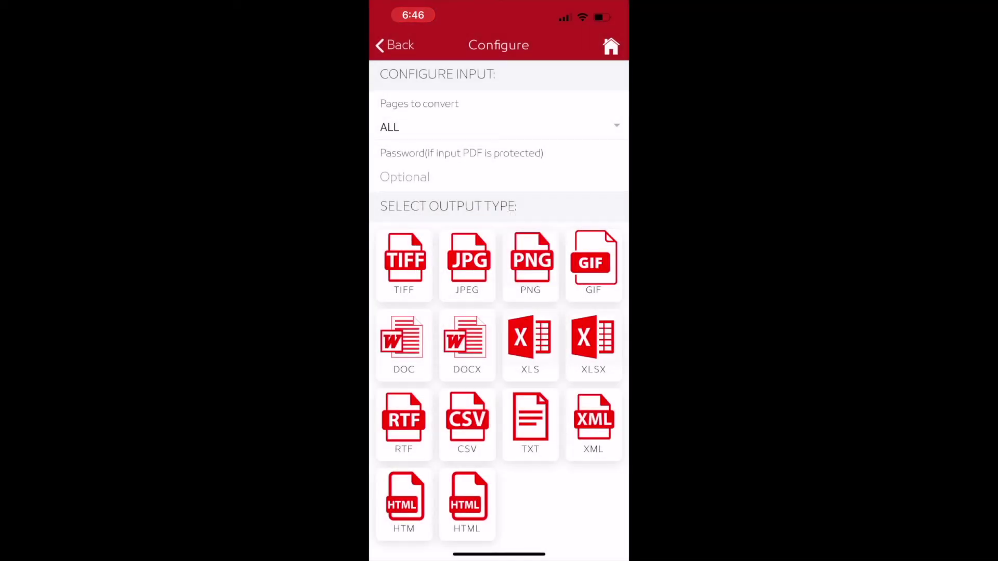